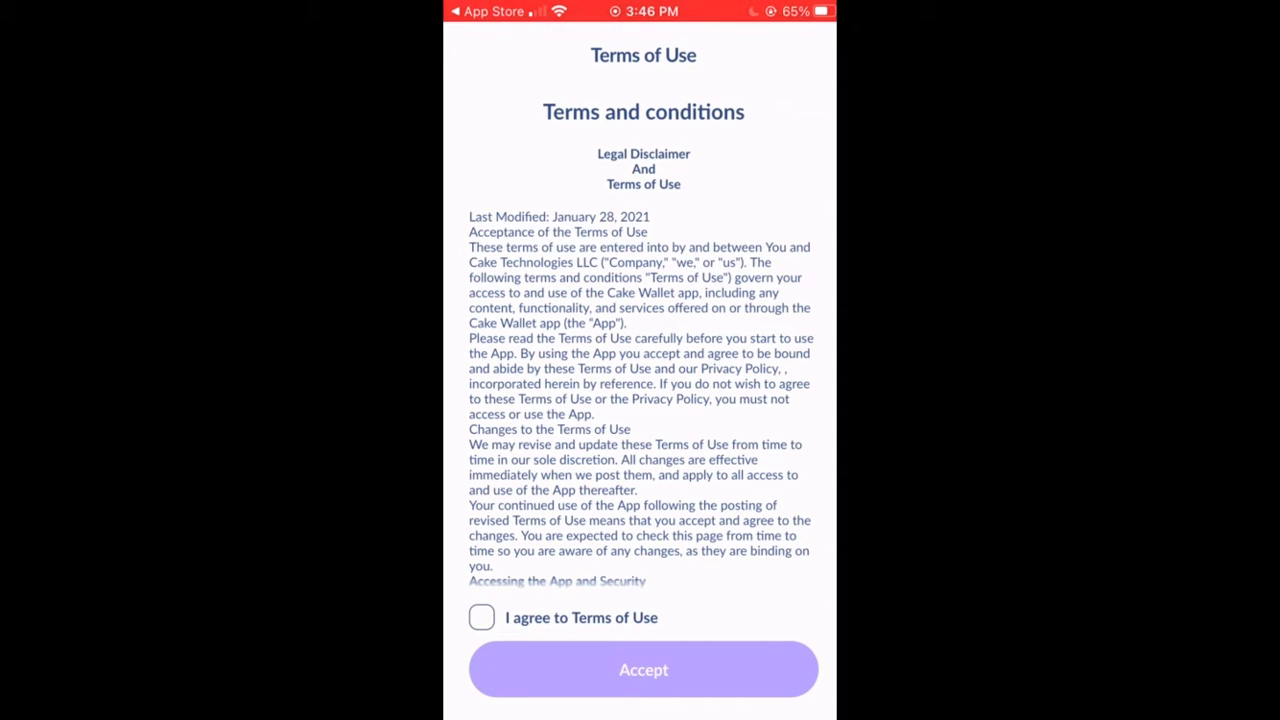
Step: Agree to the Terms of Use and accept to reach the welcome screen
{"action": "left_click", "coordinate": [480, 616]}
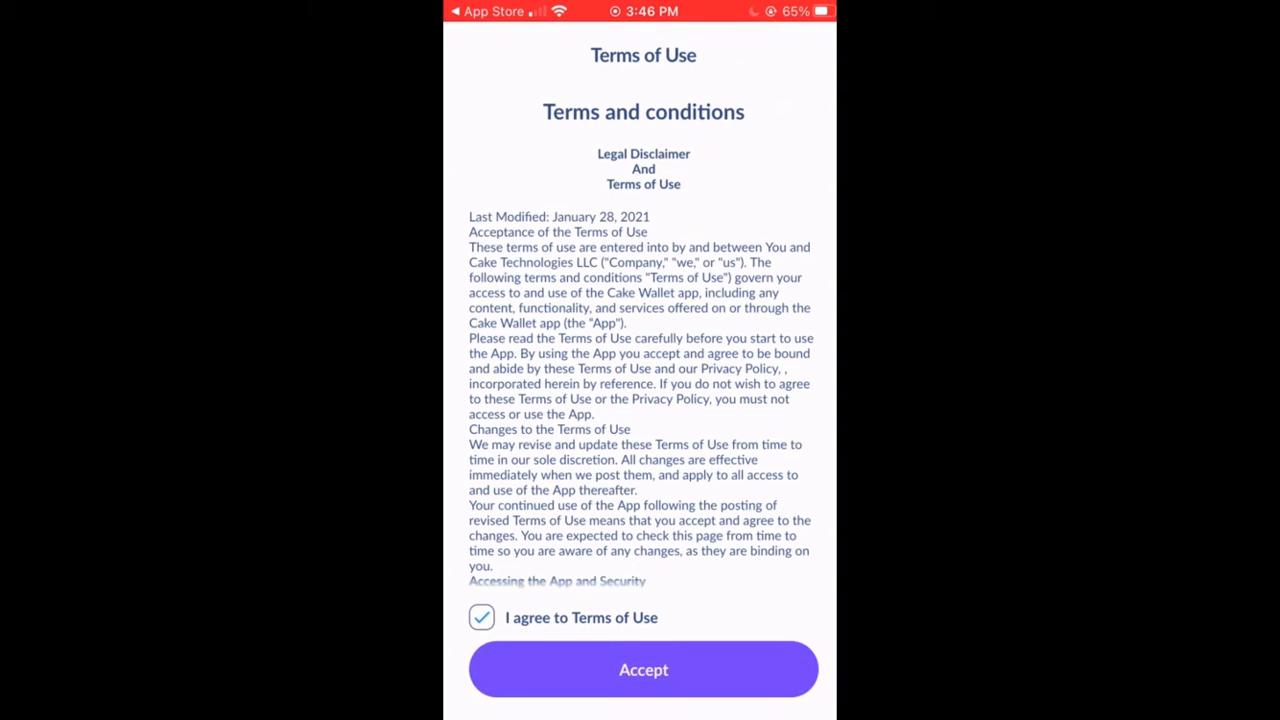
{"action": "left_click", "coordinate": [644, 668]}
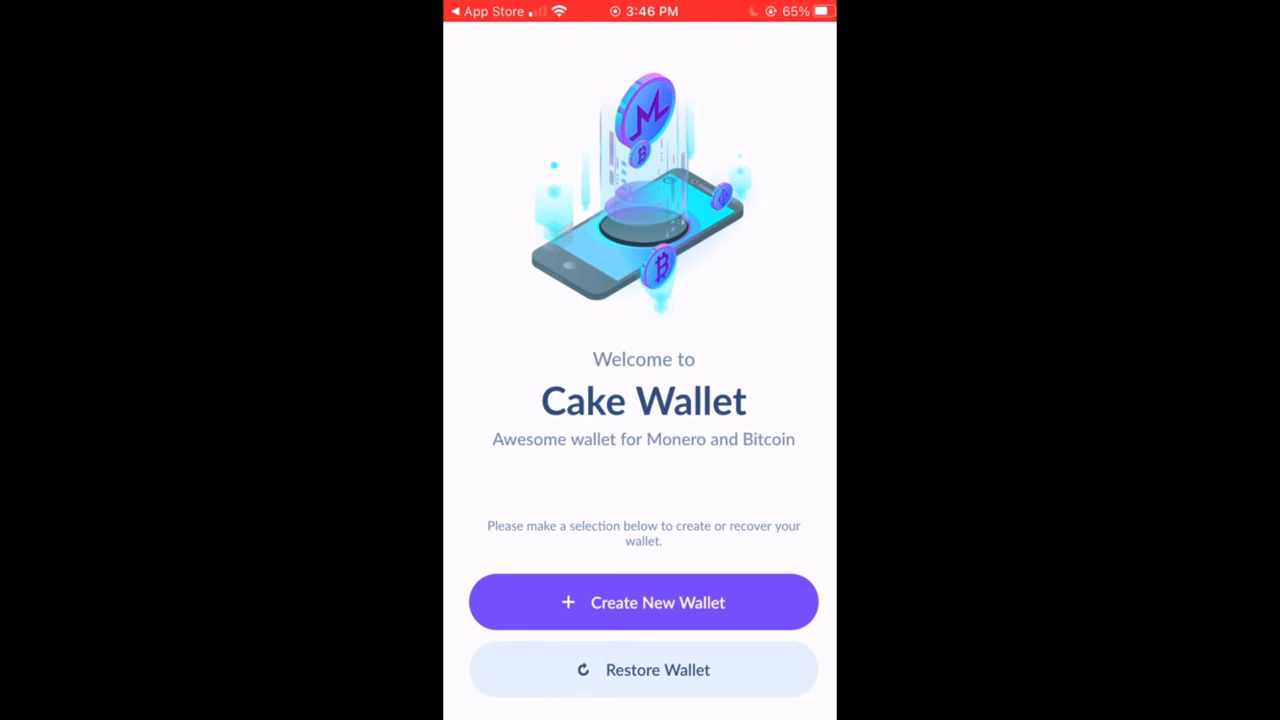
Step: Choose Create New Wallet and enter a six-digit PIN on the keypad
{"action": "left_click", "coordinate": [644, 602]}
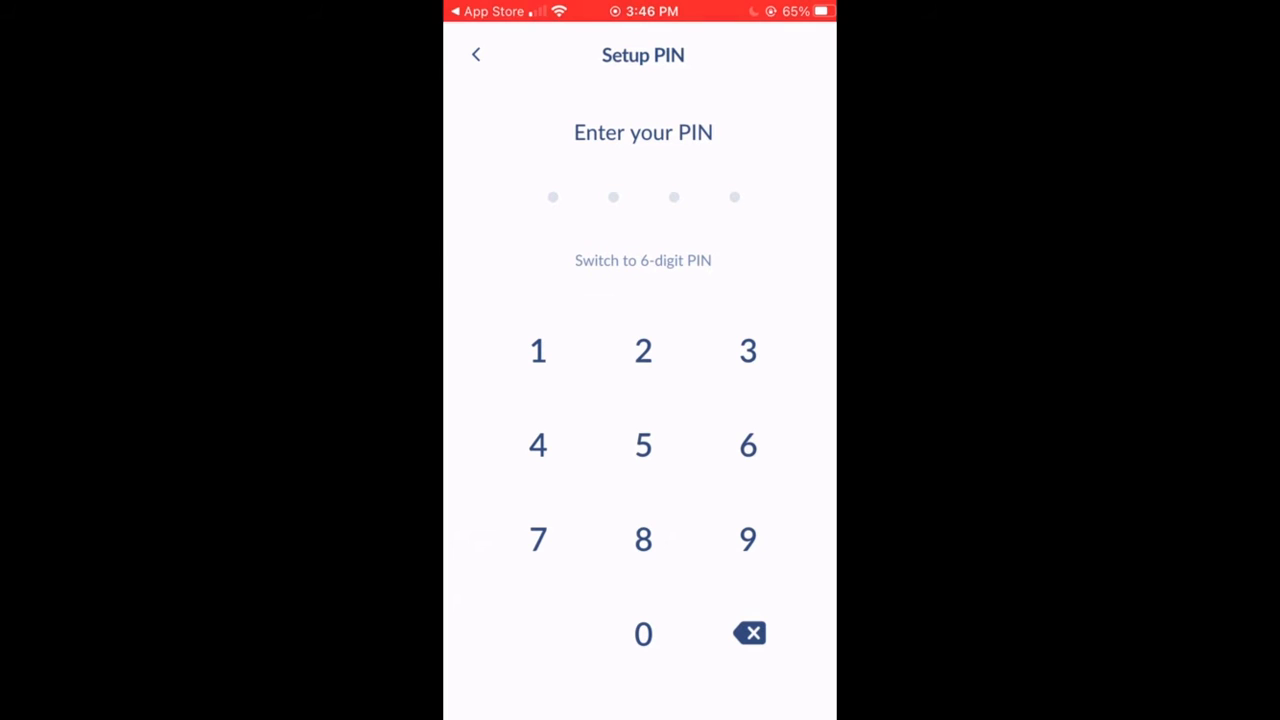
{"action": "left_click", "coordinate": [642, 260]}
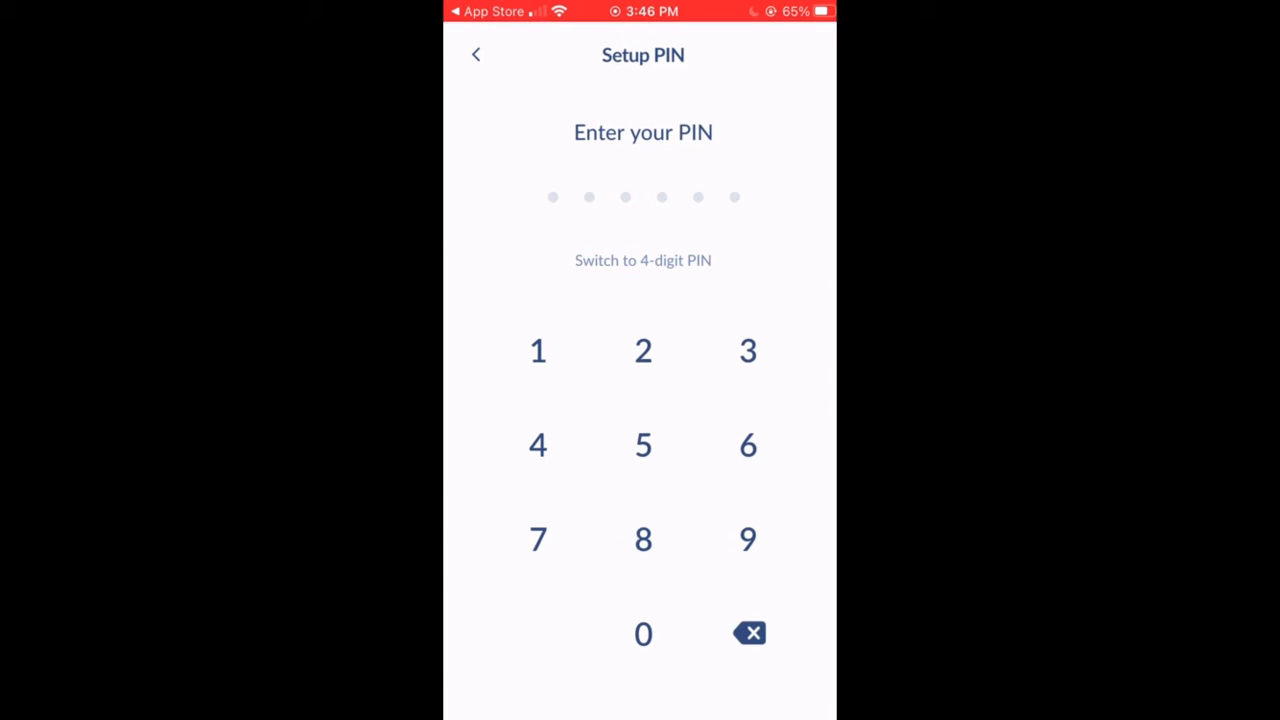
{"action": "left_click", "coordinate": [538, 350]}
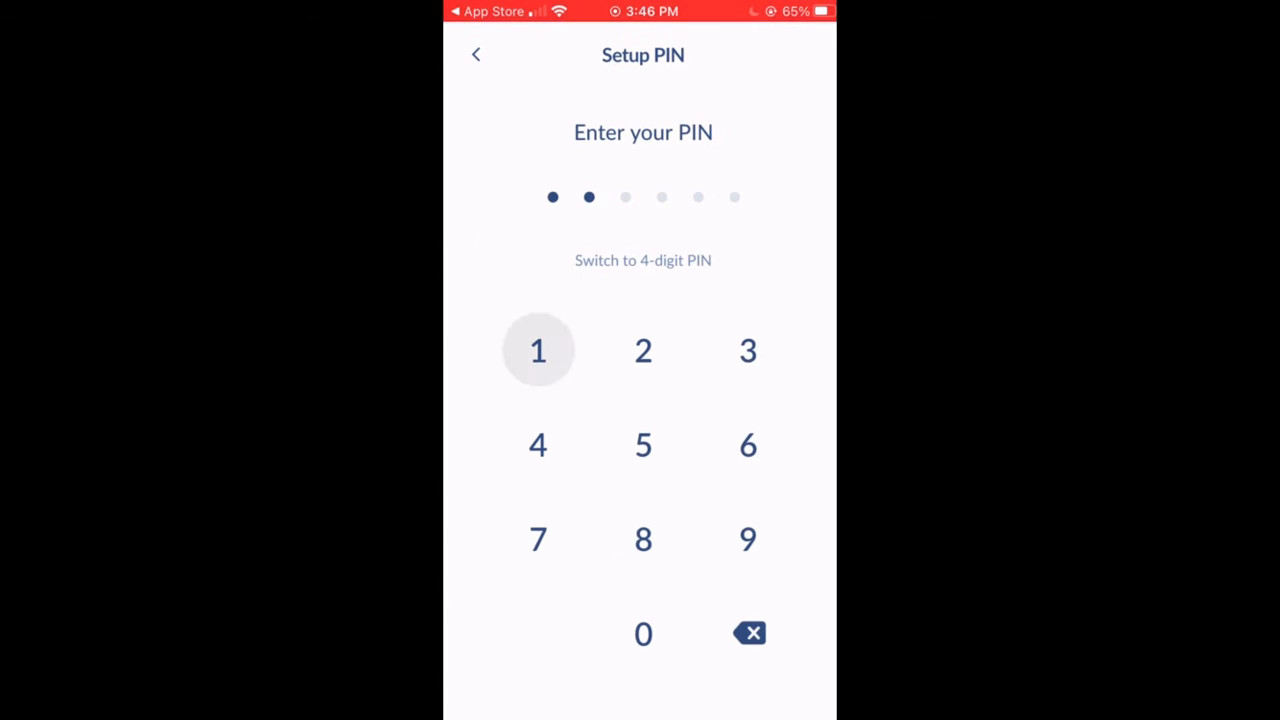
{"action": "left_click", "coordinate": [538, 350]}
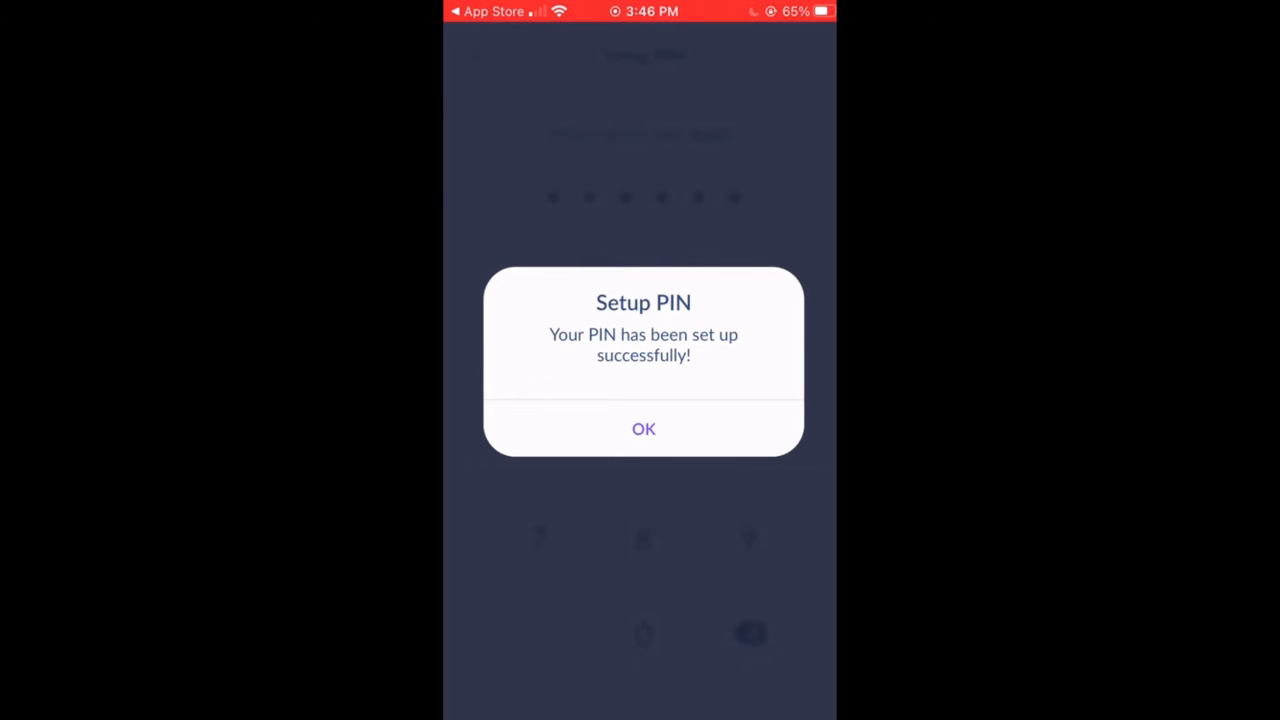
Step: Dismiss the PIN success message and pick Bitcoin (Electrum) as the wallet currency
{"action": "left_click", "coordinate": [644, 428]}
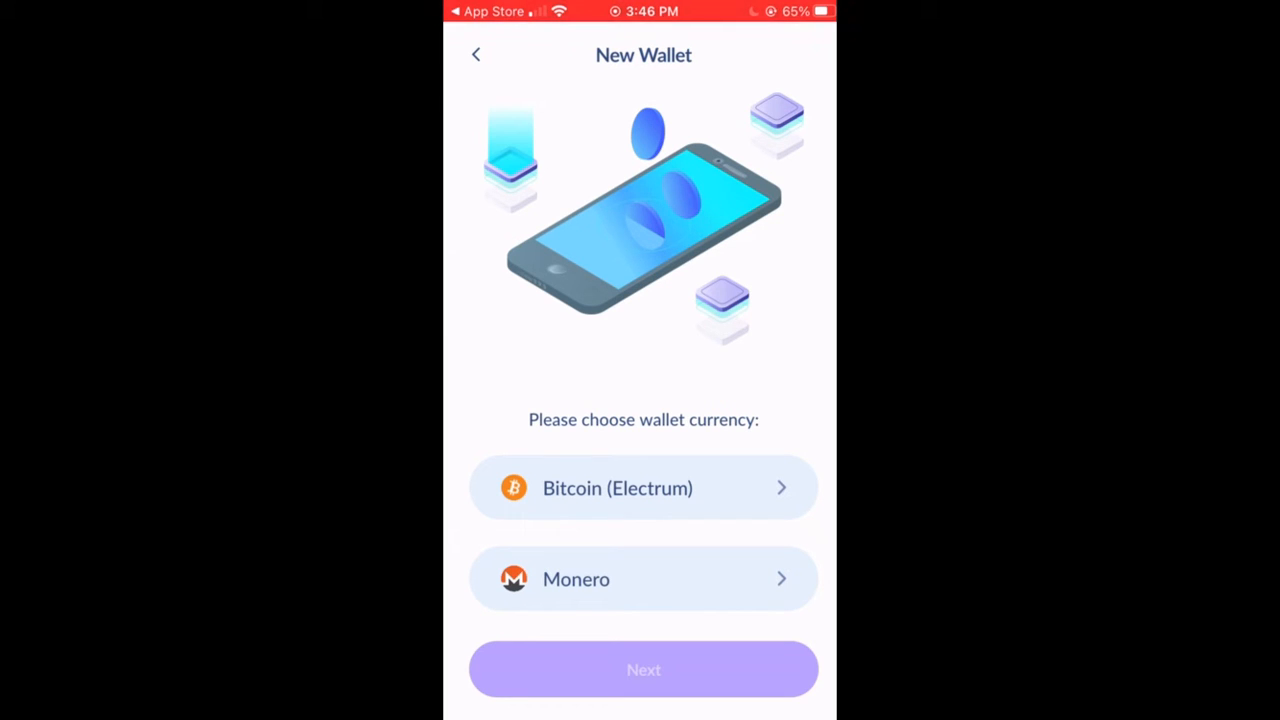
{"action": "left_click", "coordinate": [644, 488]}
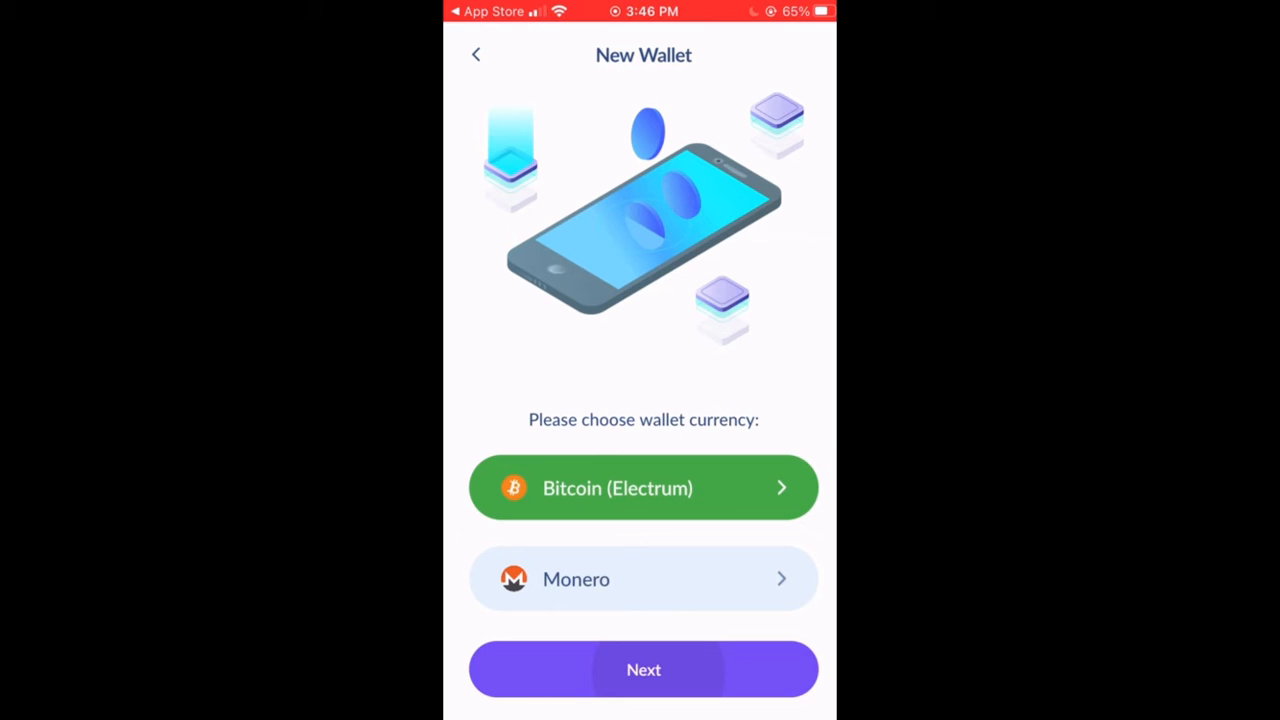
{"action": "left_click", "coordinate": [644, 668]}
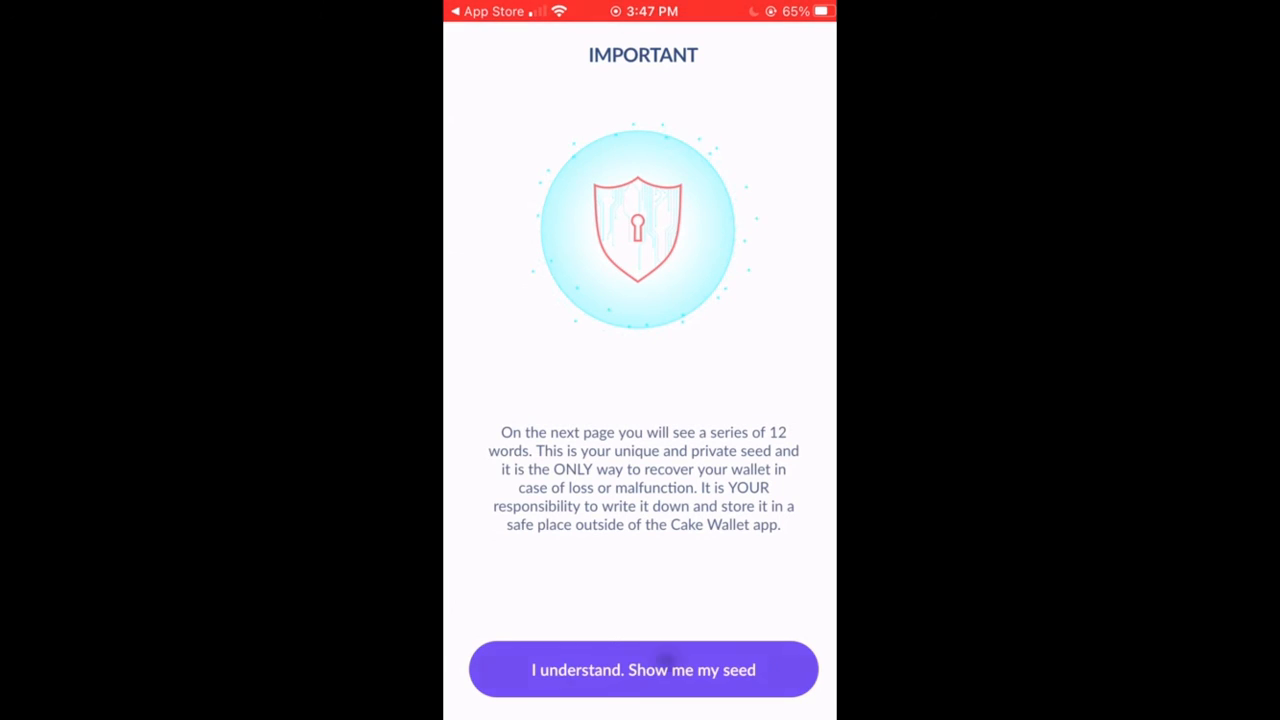
Step: Acknowledge the warning to view the twelve-word seed, then continue past it
{"action": "left_click", "coordinate": [642, 668]}
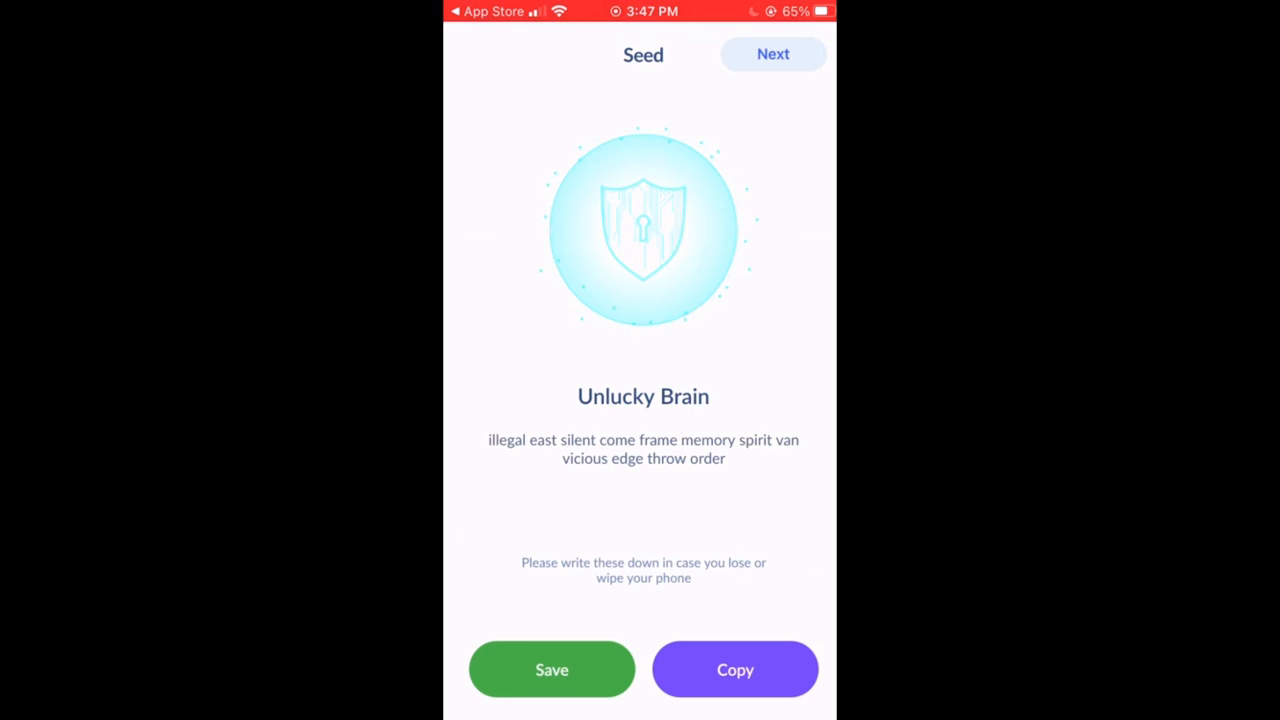
{"action": "left_click", "coordinate": [772, 54]}
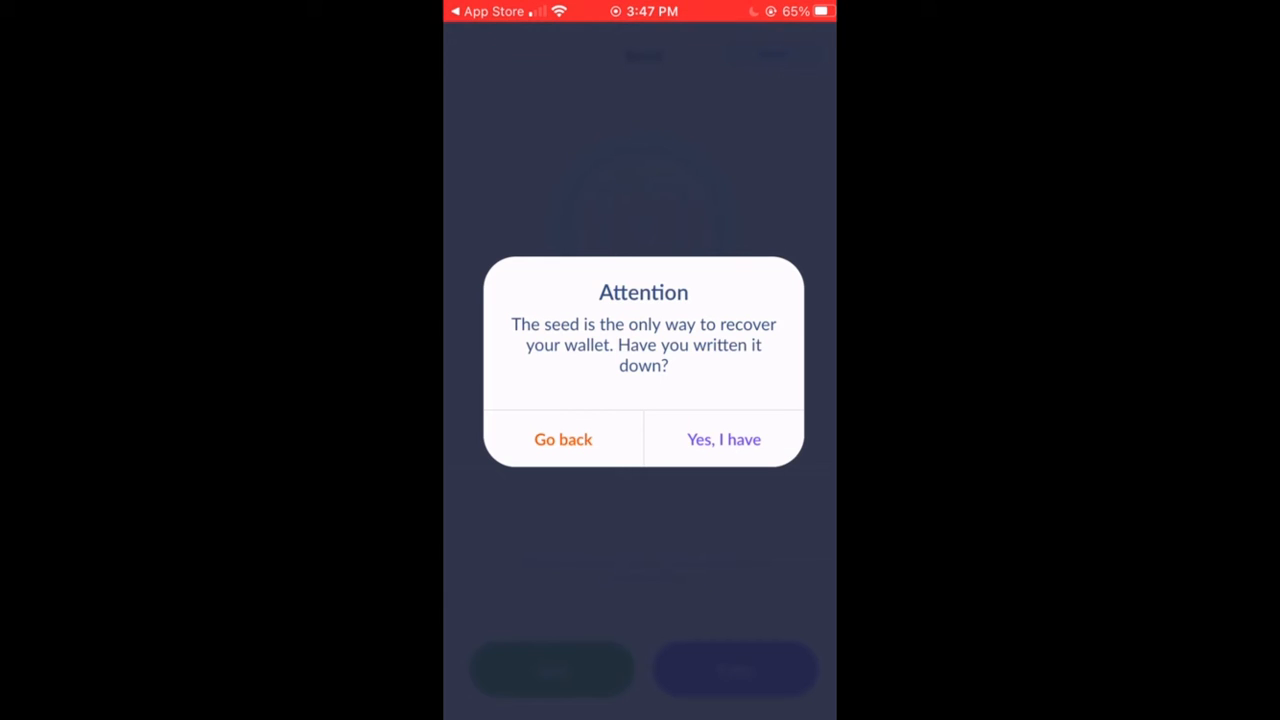
Step: Confirm 'Yes, I have' written the seed, entering the synchronized BTC wallet with 0.0 balance
{"action": "left_click", "coordinate": [724, 440]}
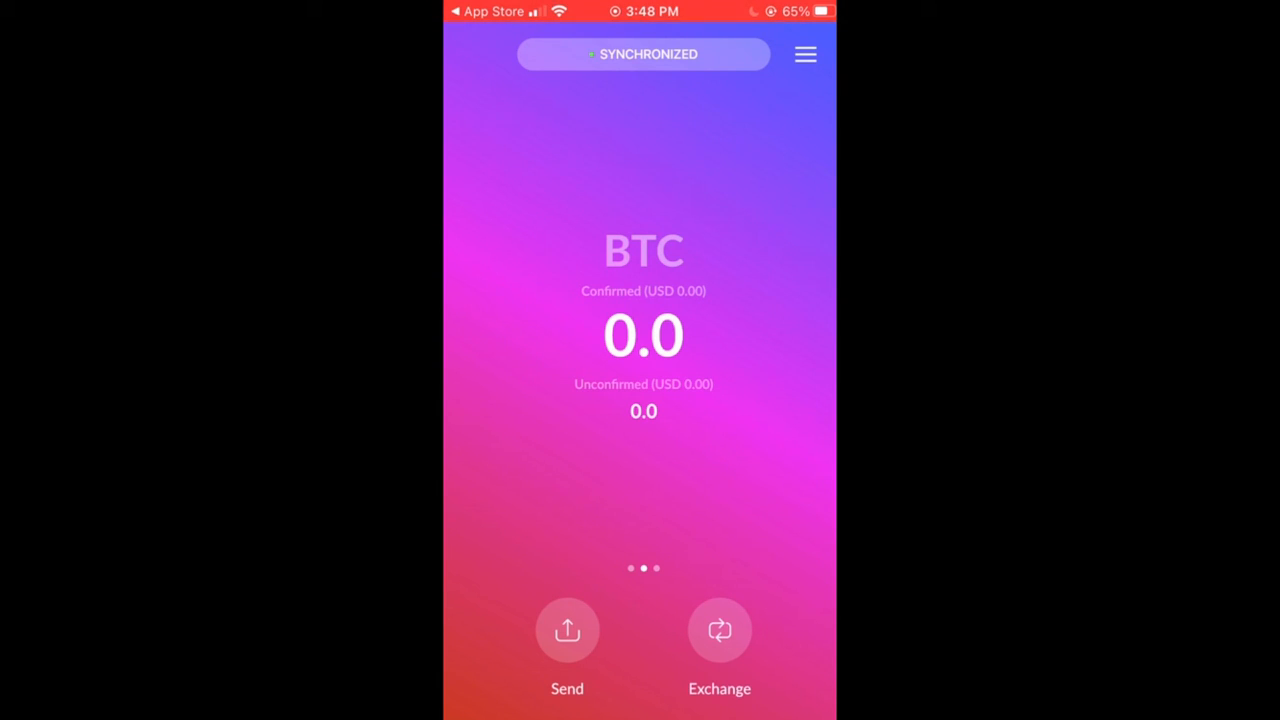
{"action": "left_click", "coordinate": [568, 630]}
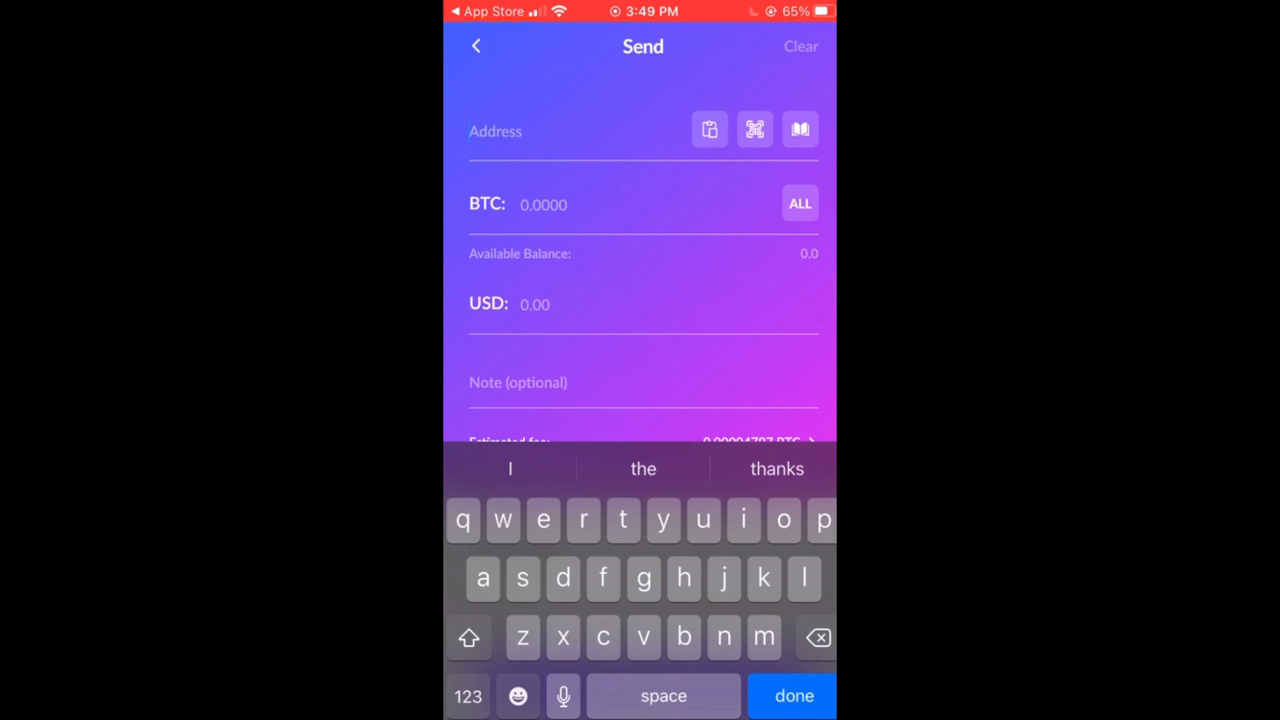
{"action": "left_click", "coordinate": [794, 696]}
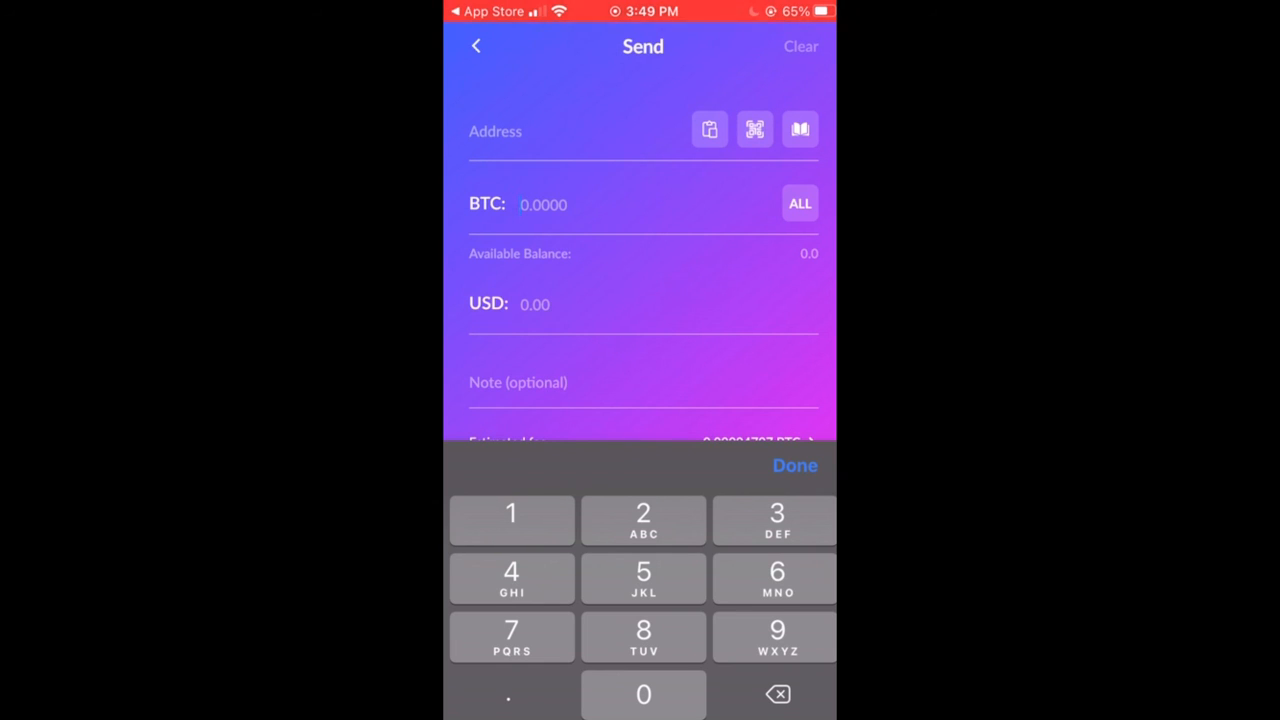
{"action": "left_click", "coordinate": [800, 204]}
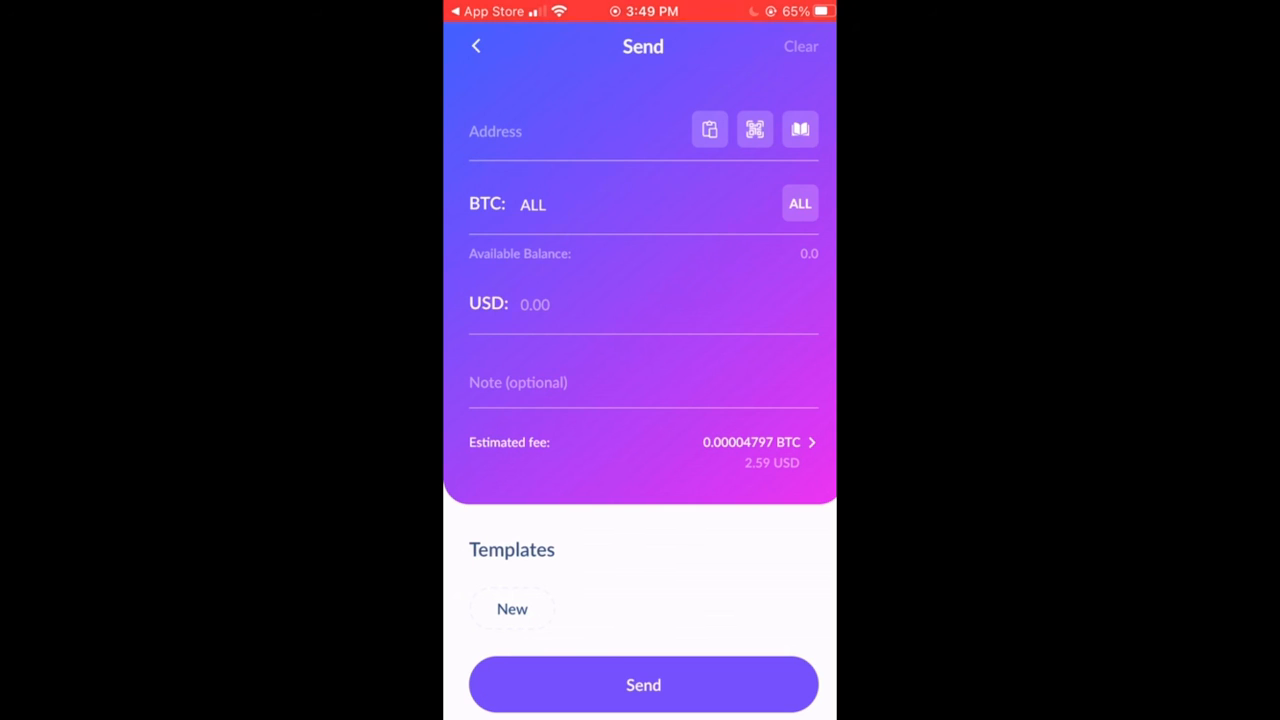
{"action": "left_click", "coordinate": [476, 46]}
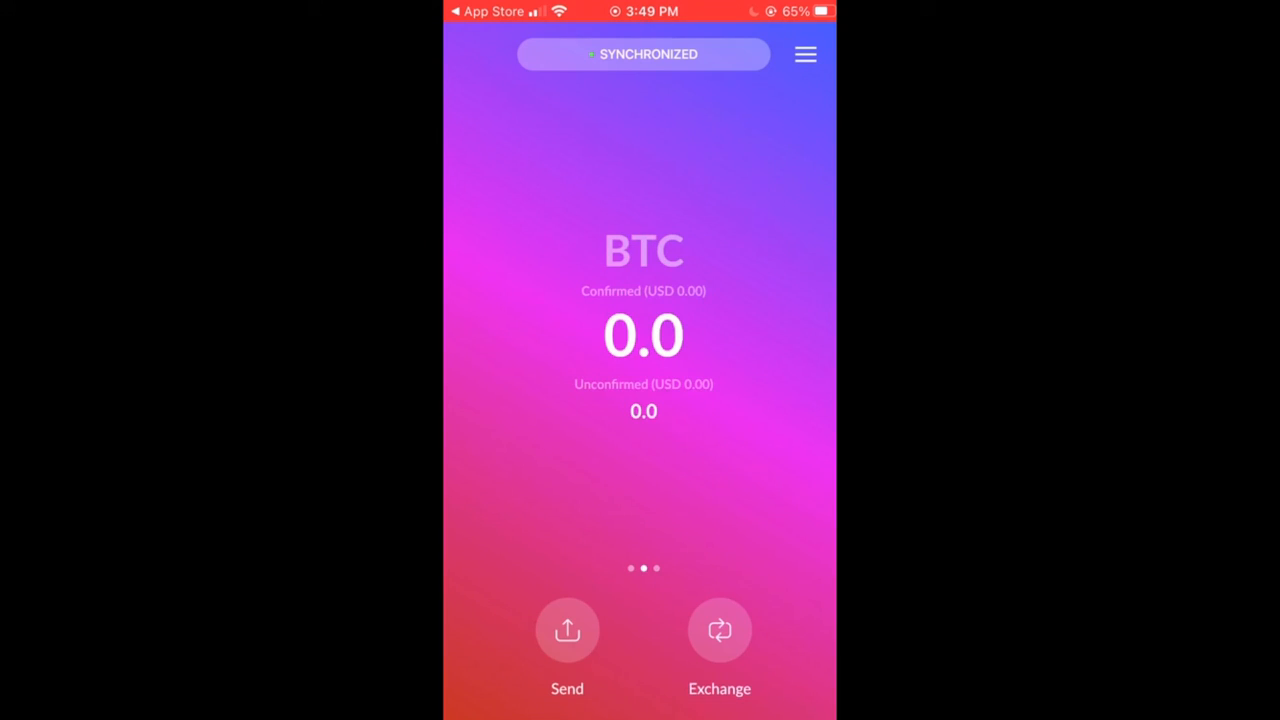